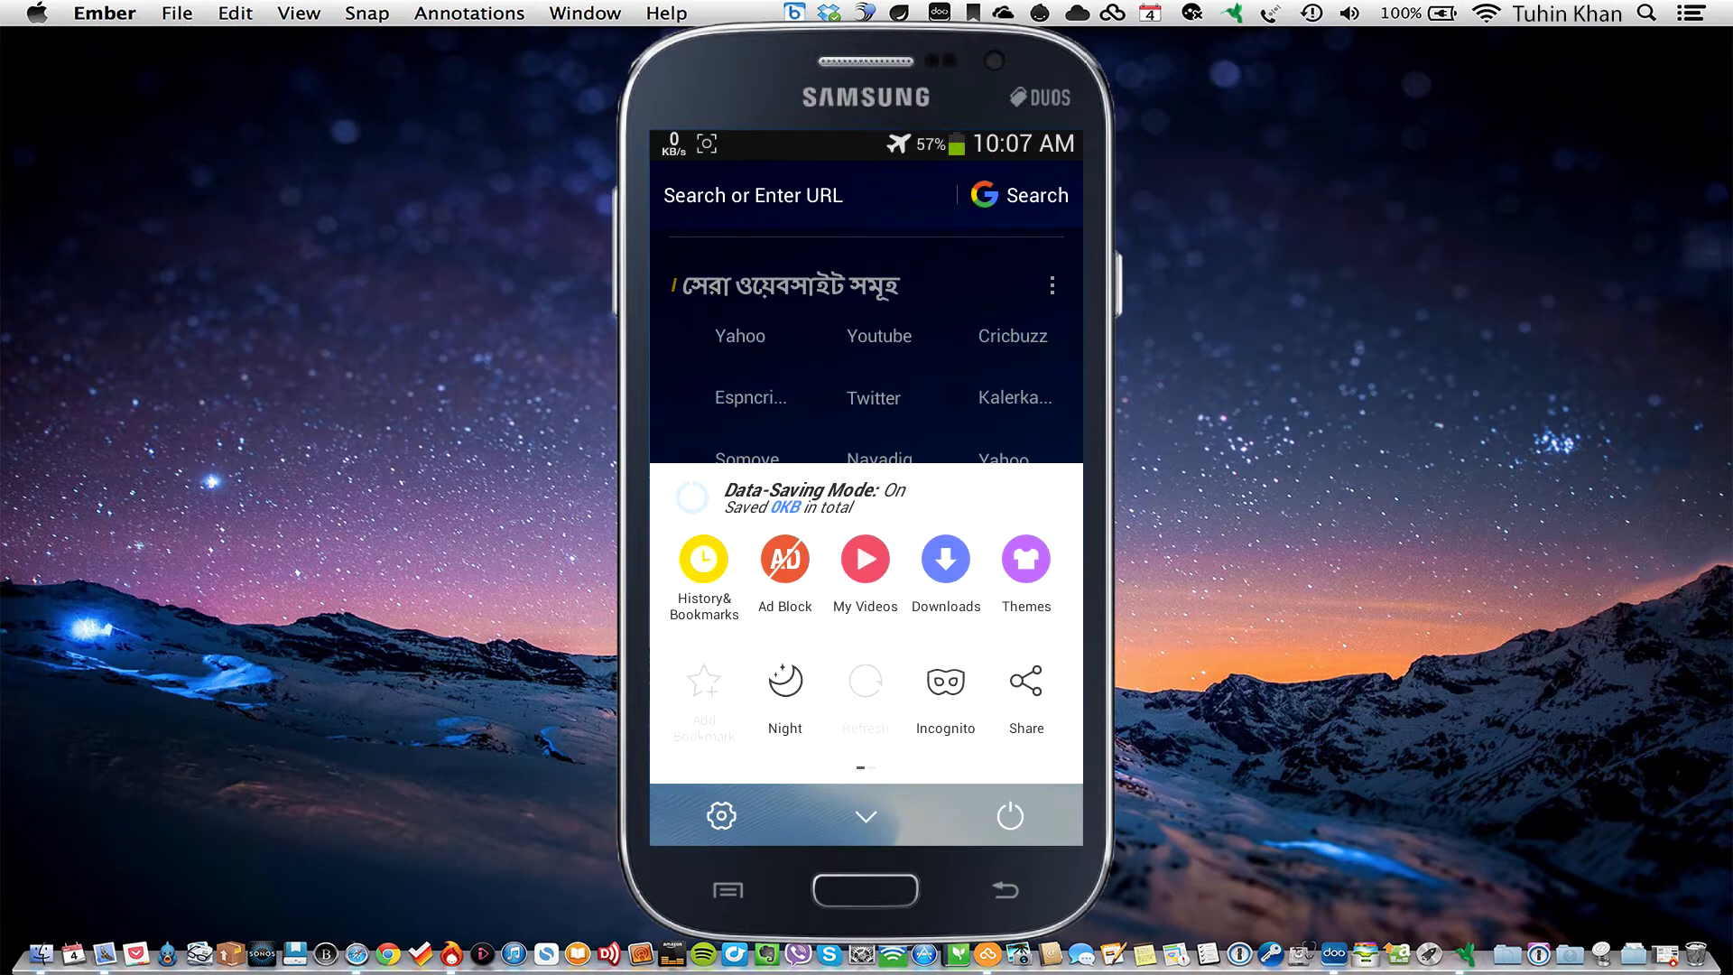
- Switch on the Ad Blocker on the Ad Block page, then return to the browser menu
{"action": "left_click", "coordinate": [784, 558]}
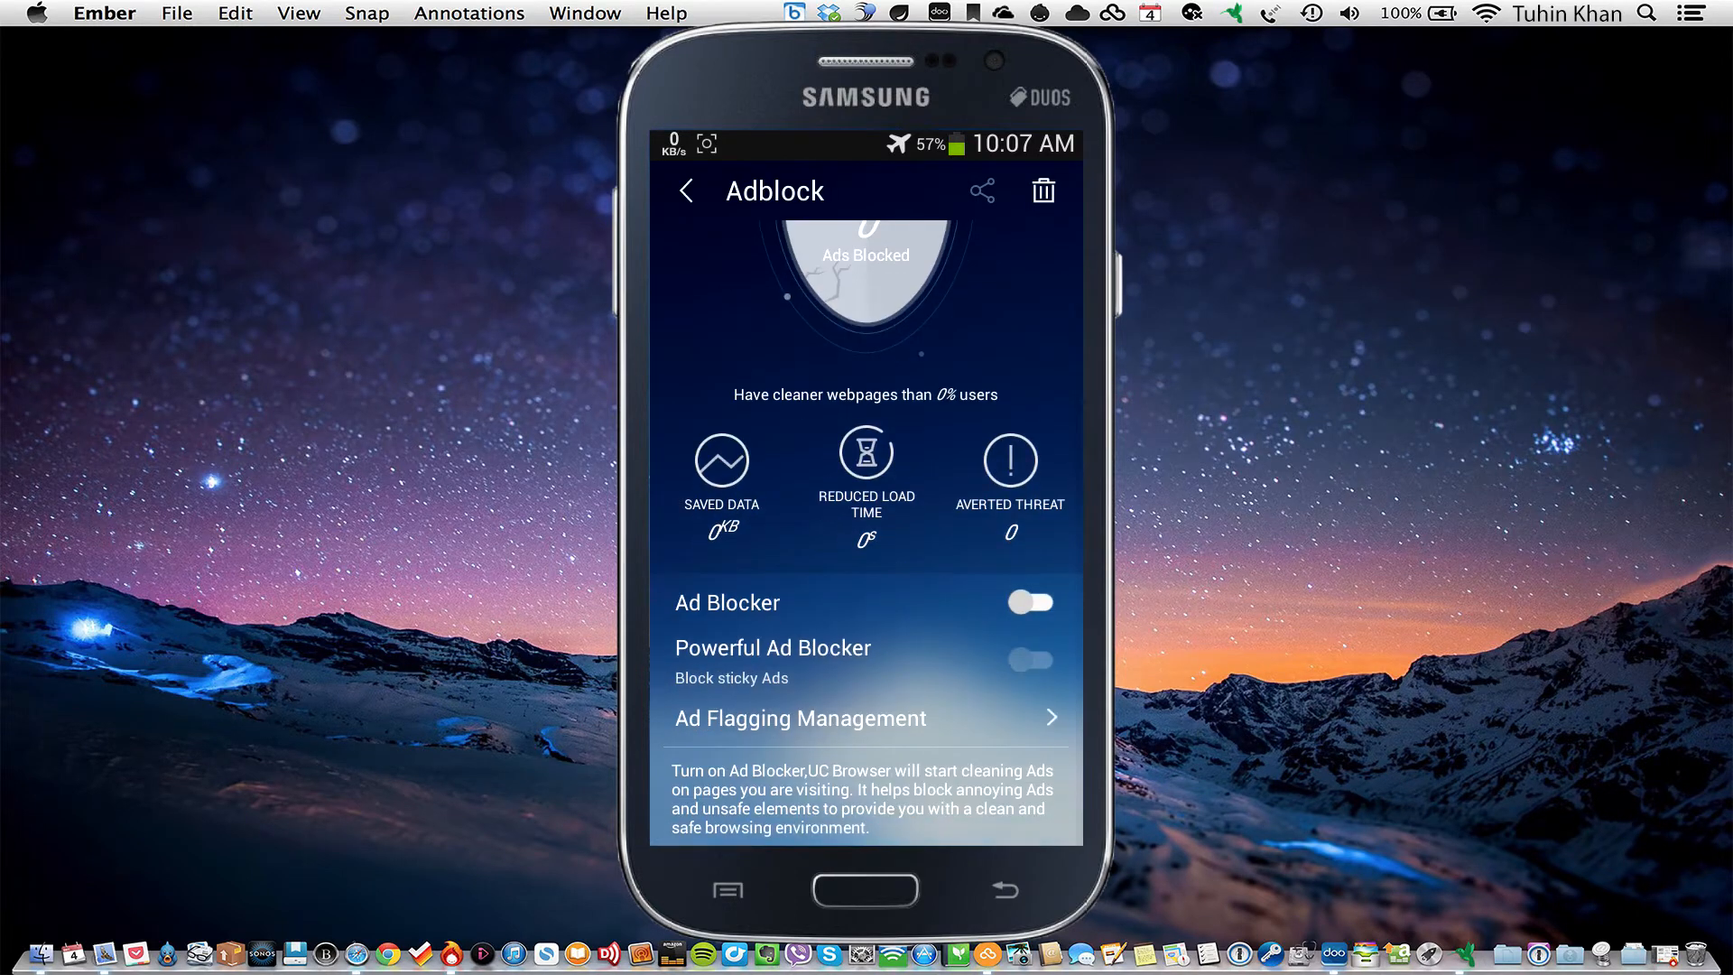
{"action": "left_click", "coordinate": [1029, 602]}
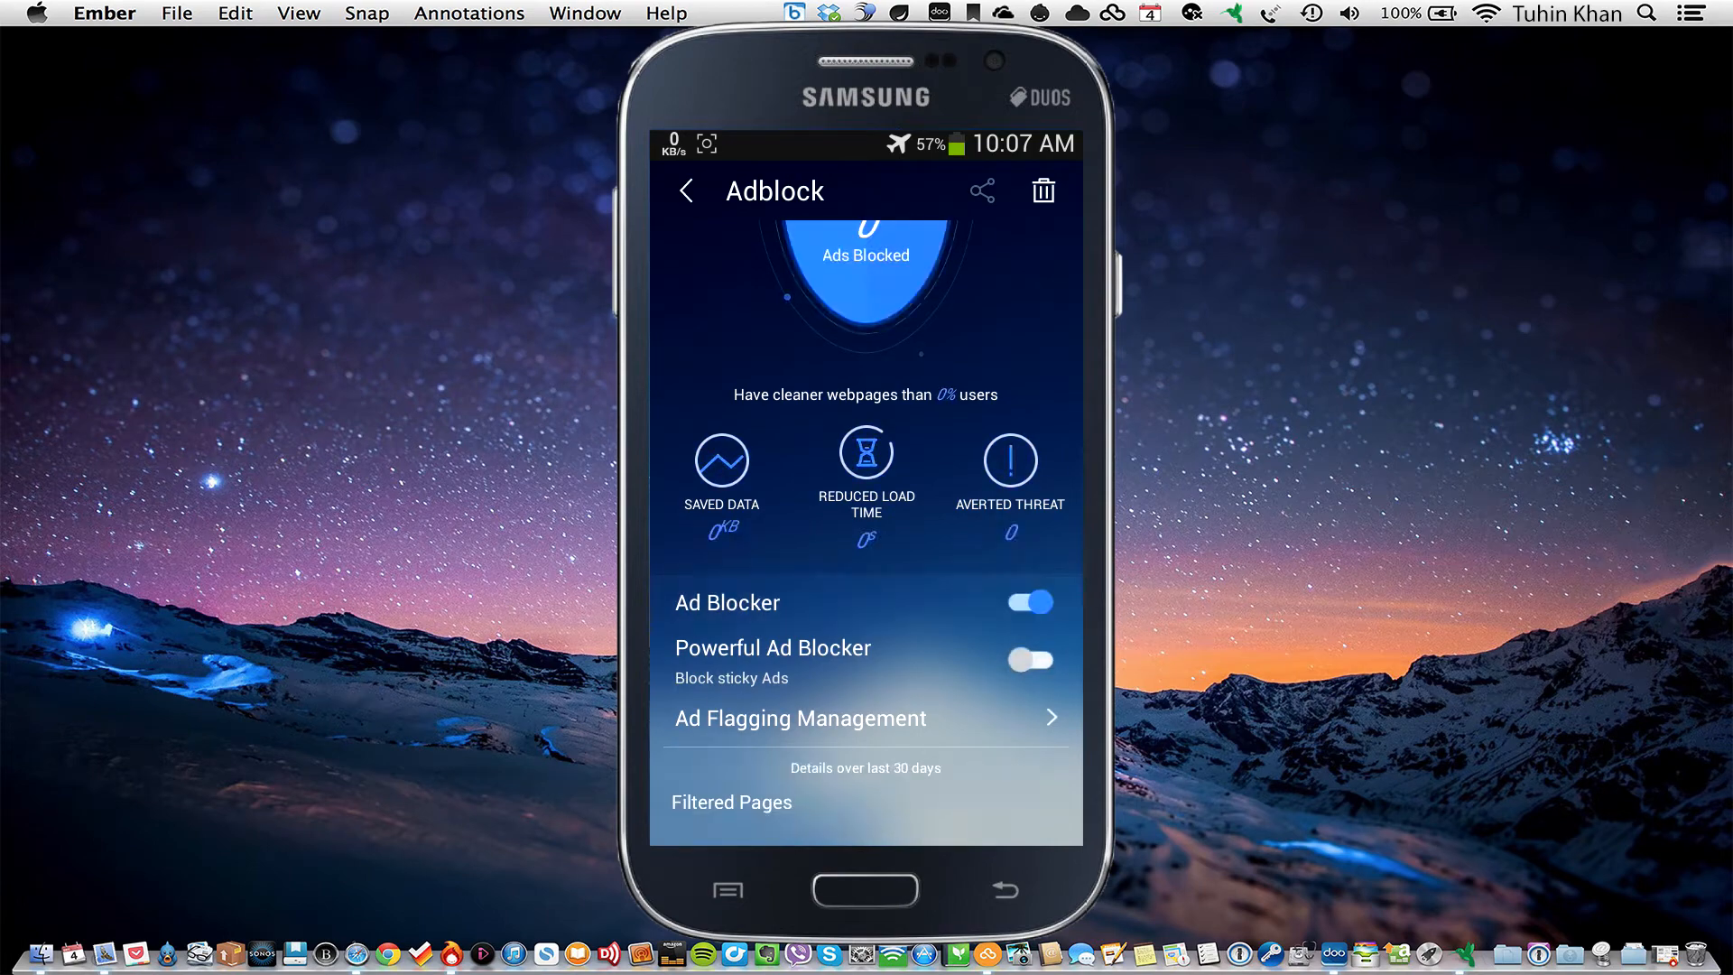
{"action": "left_click", "coordinate": [1028, 660]}
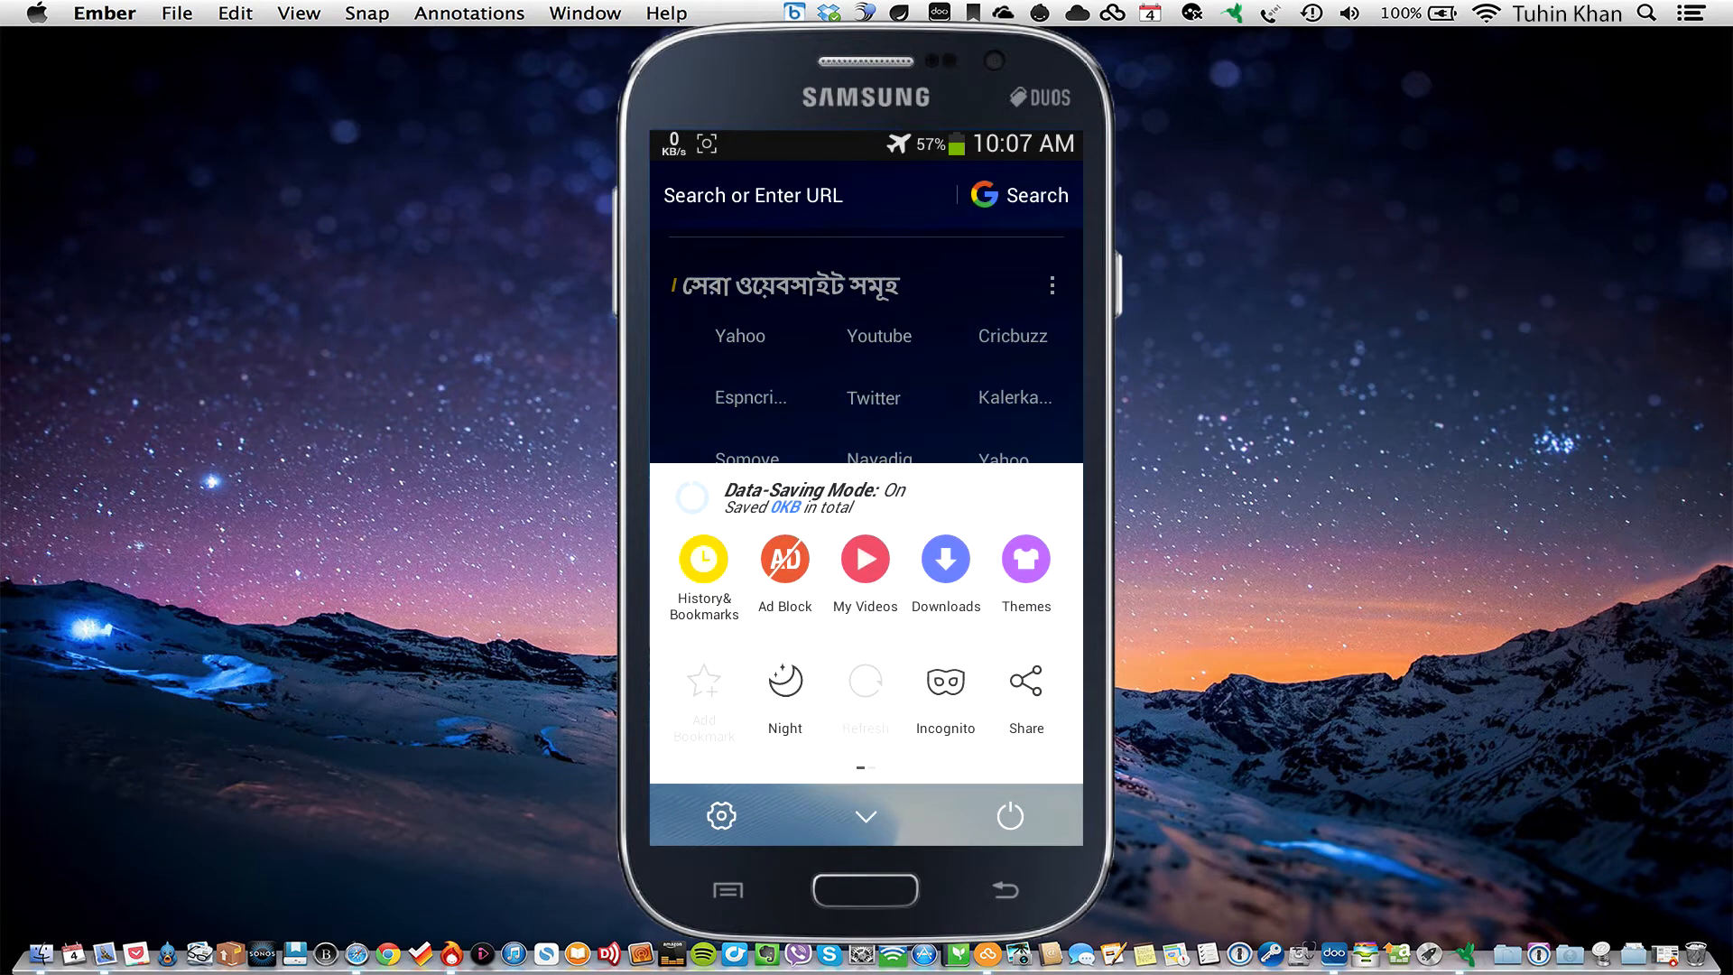
- Open Notification Settings from browser settings and switch off update notifications
{"action": "left_click", "coordinate": [721, 817]}
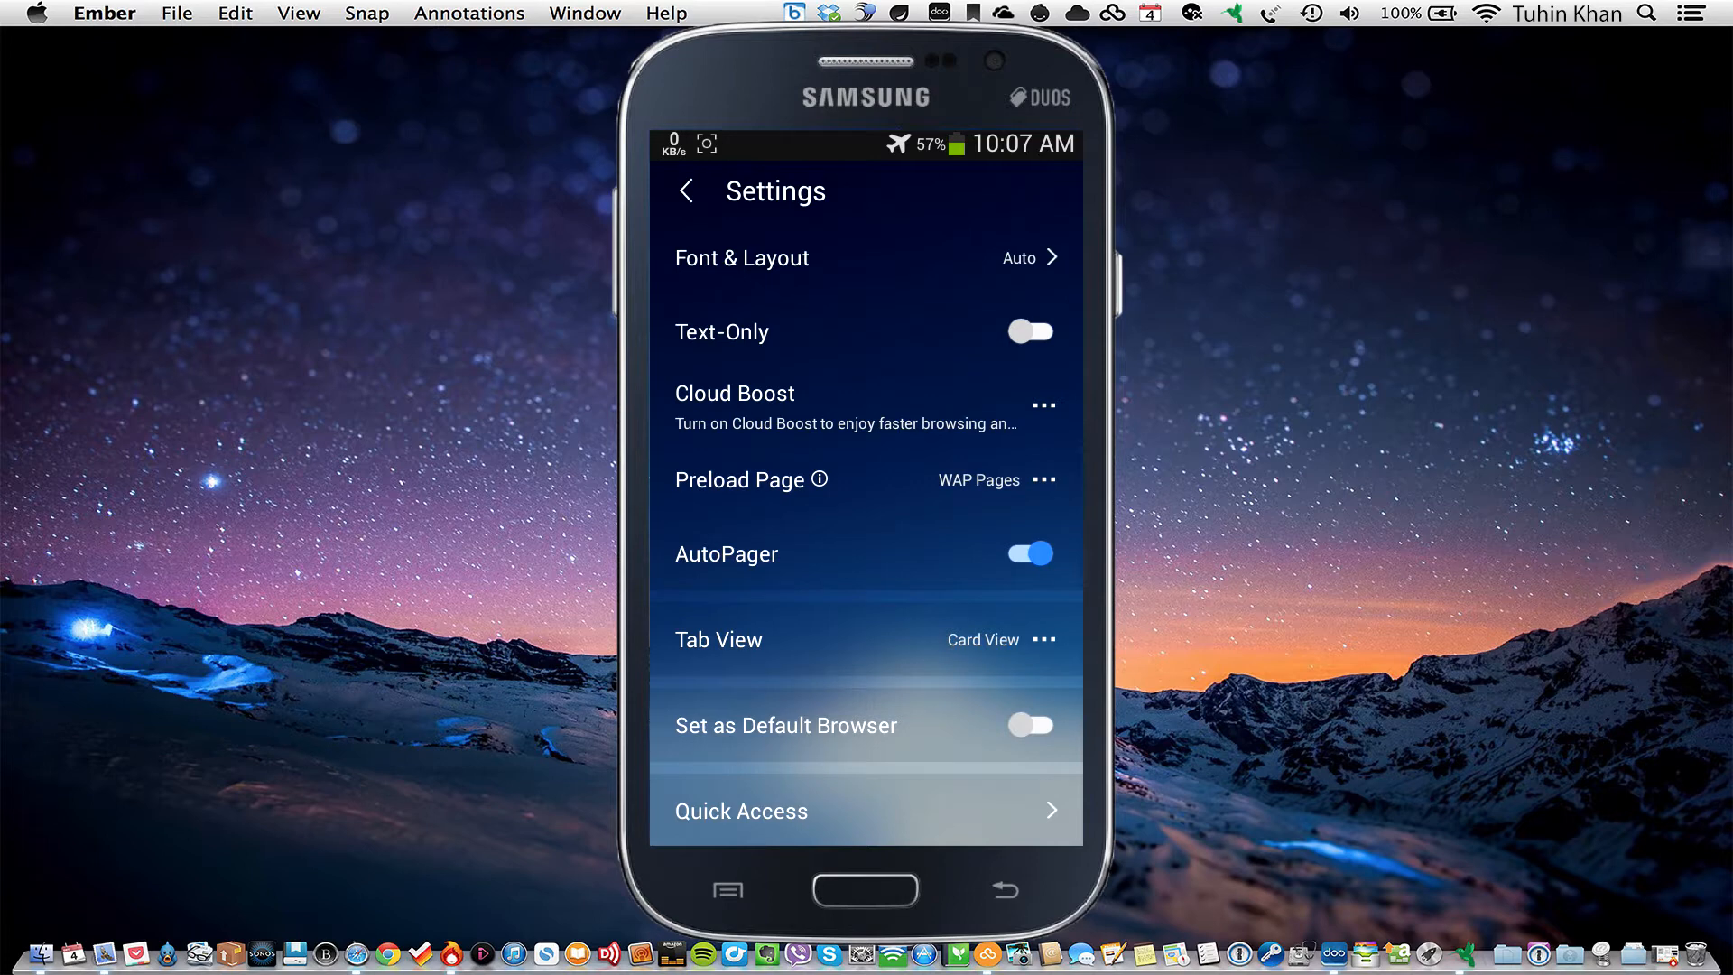
{"action": "scroll", "scroll_direction": "down", "scroll_amount": 3}
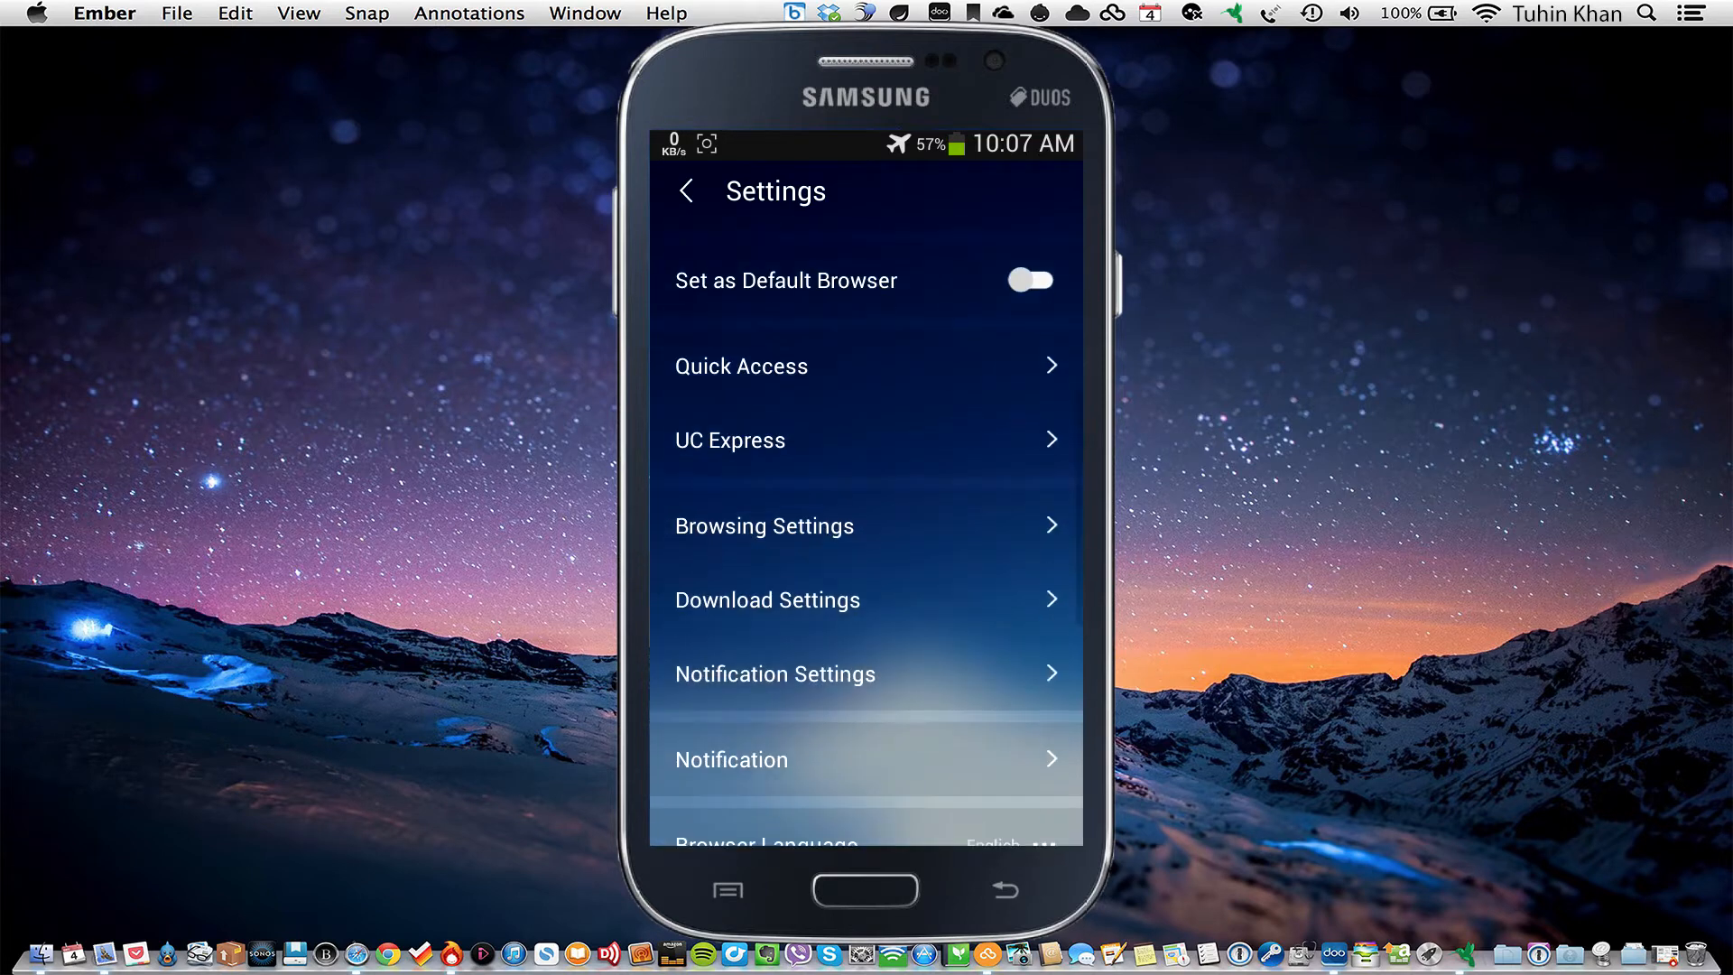
{"action": "scroll", "scroll_direction": "down", "scroll_amount": 3}
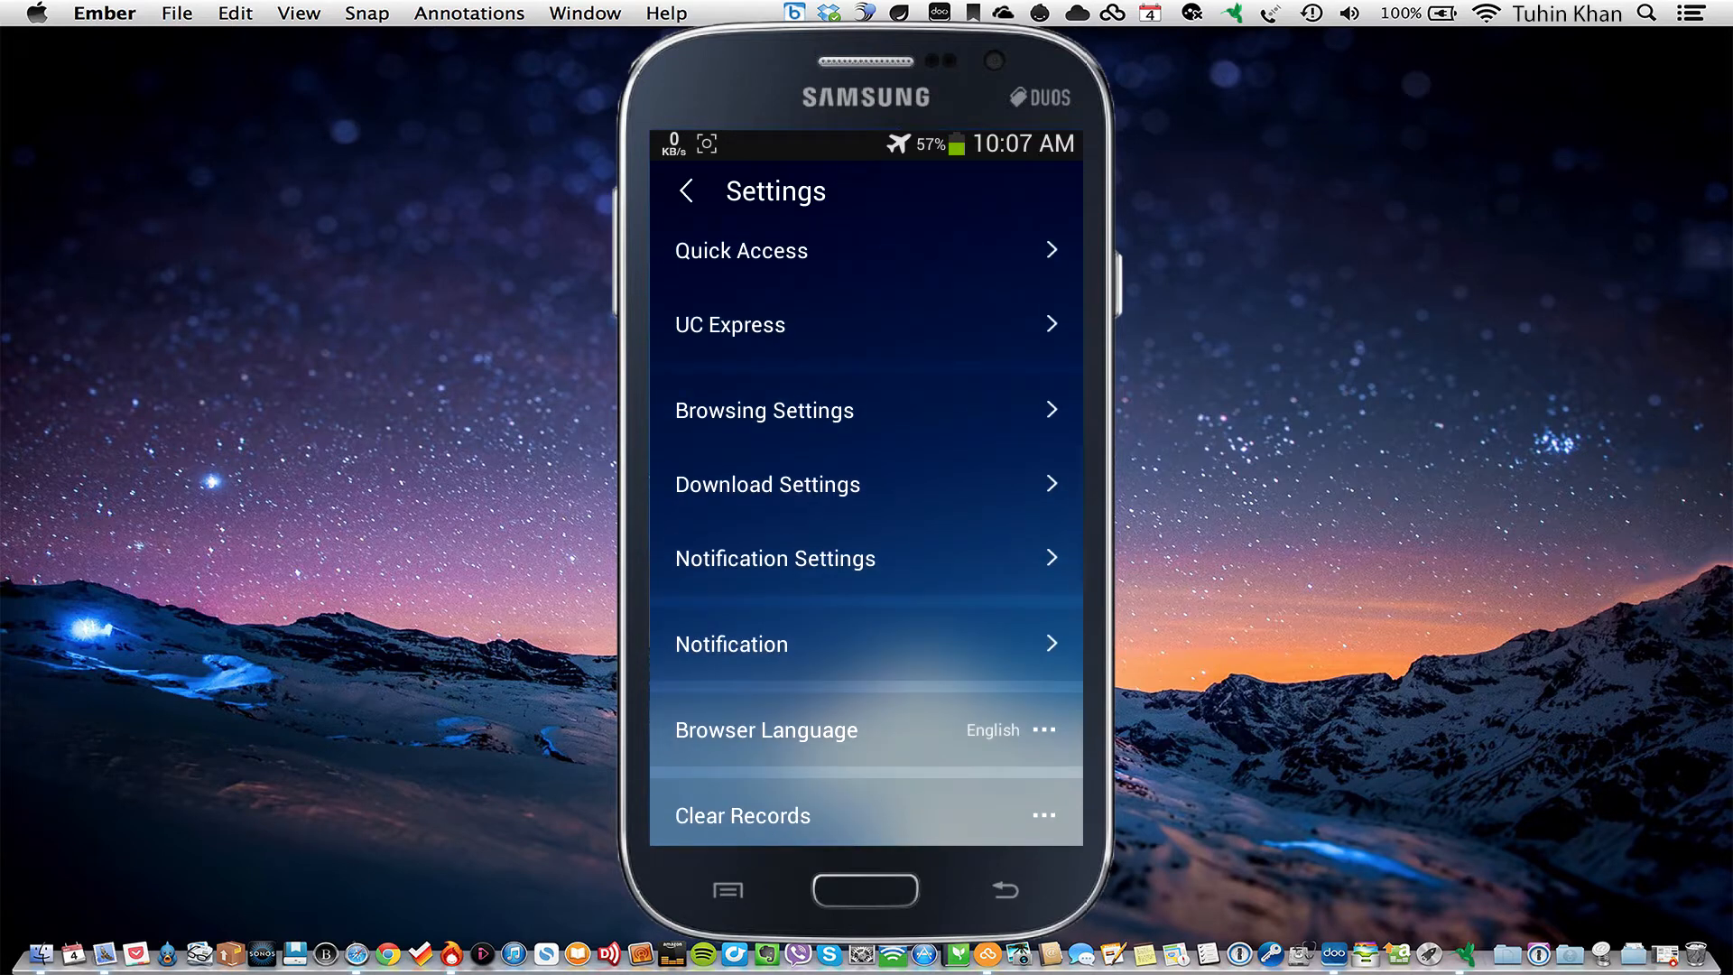
{"action": "left_click", "coordinate": [775, 558]}
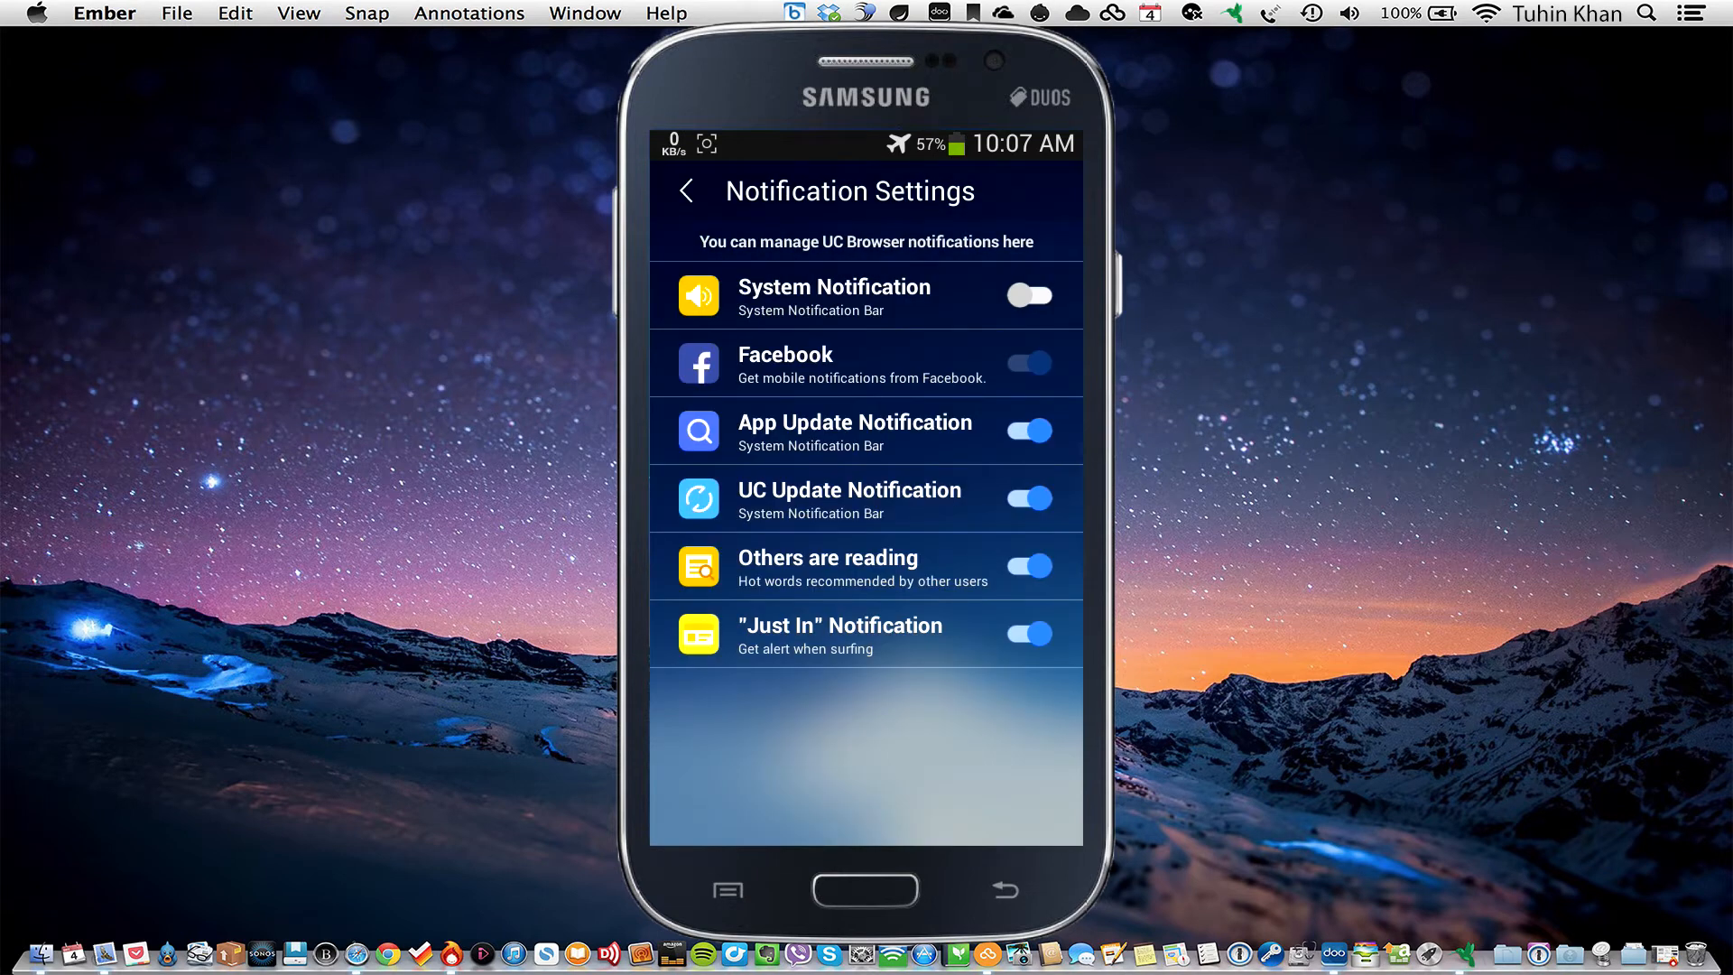
{"action": "left_click", "coordinate": [1028, 430]}
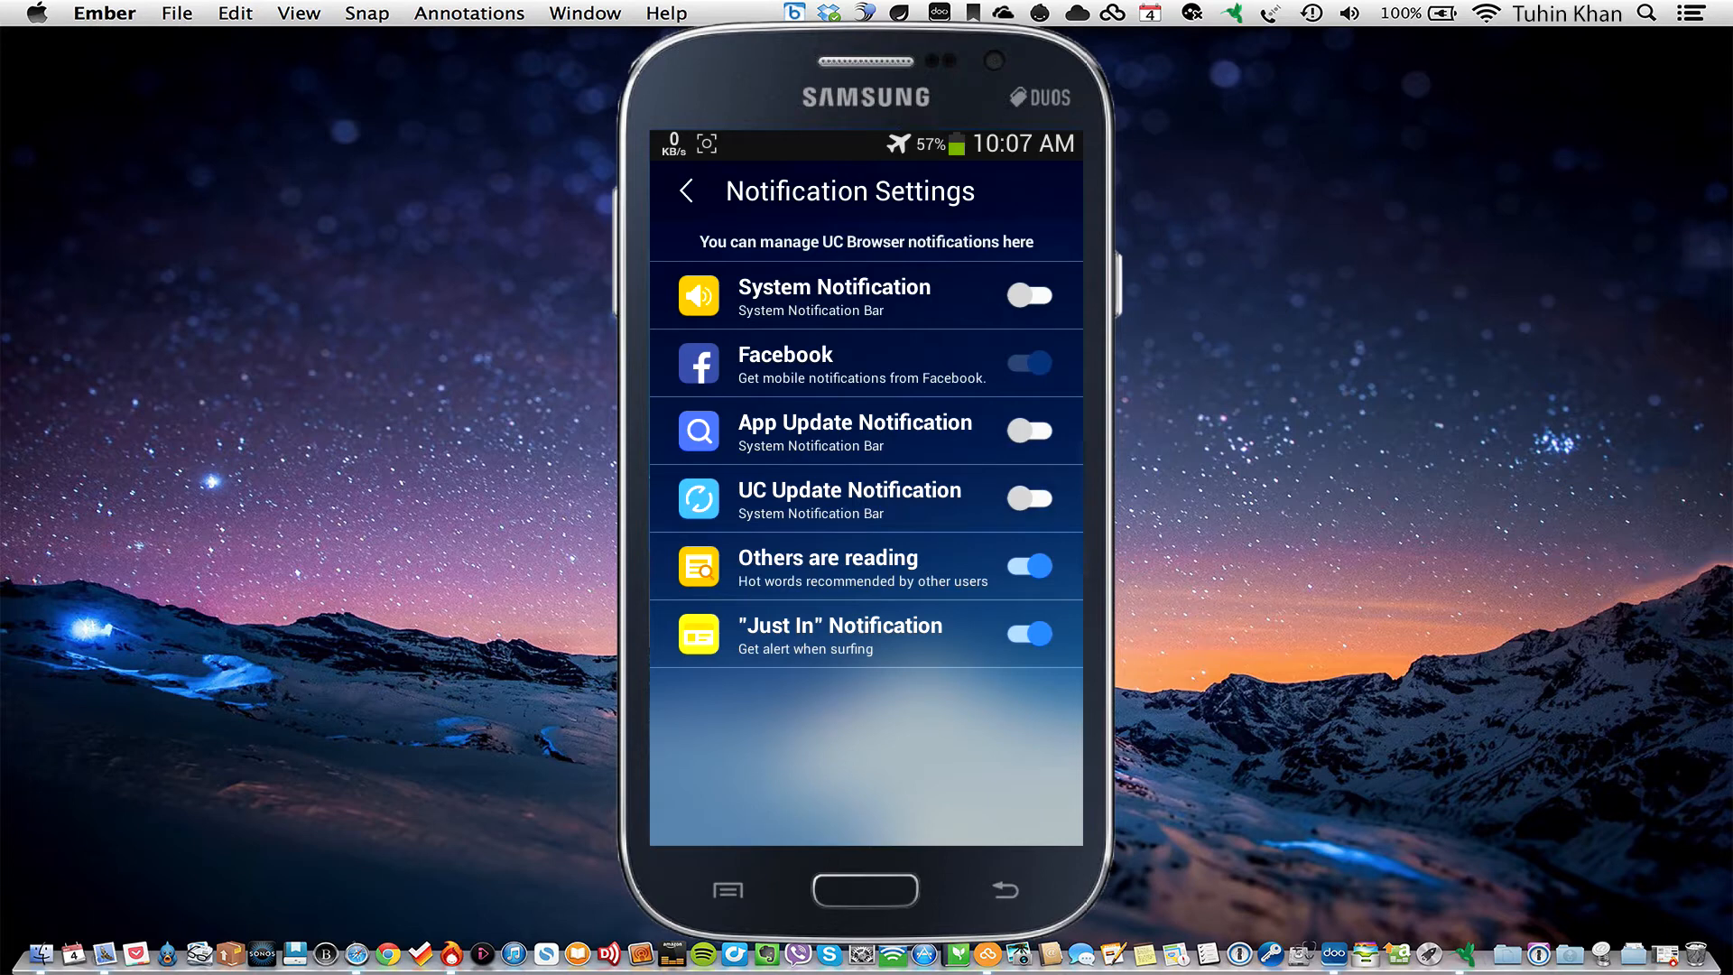
- Leave notification settings, viewing the empty Notification list, and return to the home page
{"action": "left_click", "coordinate": [685, 191]}
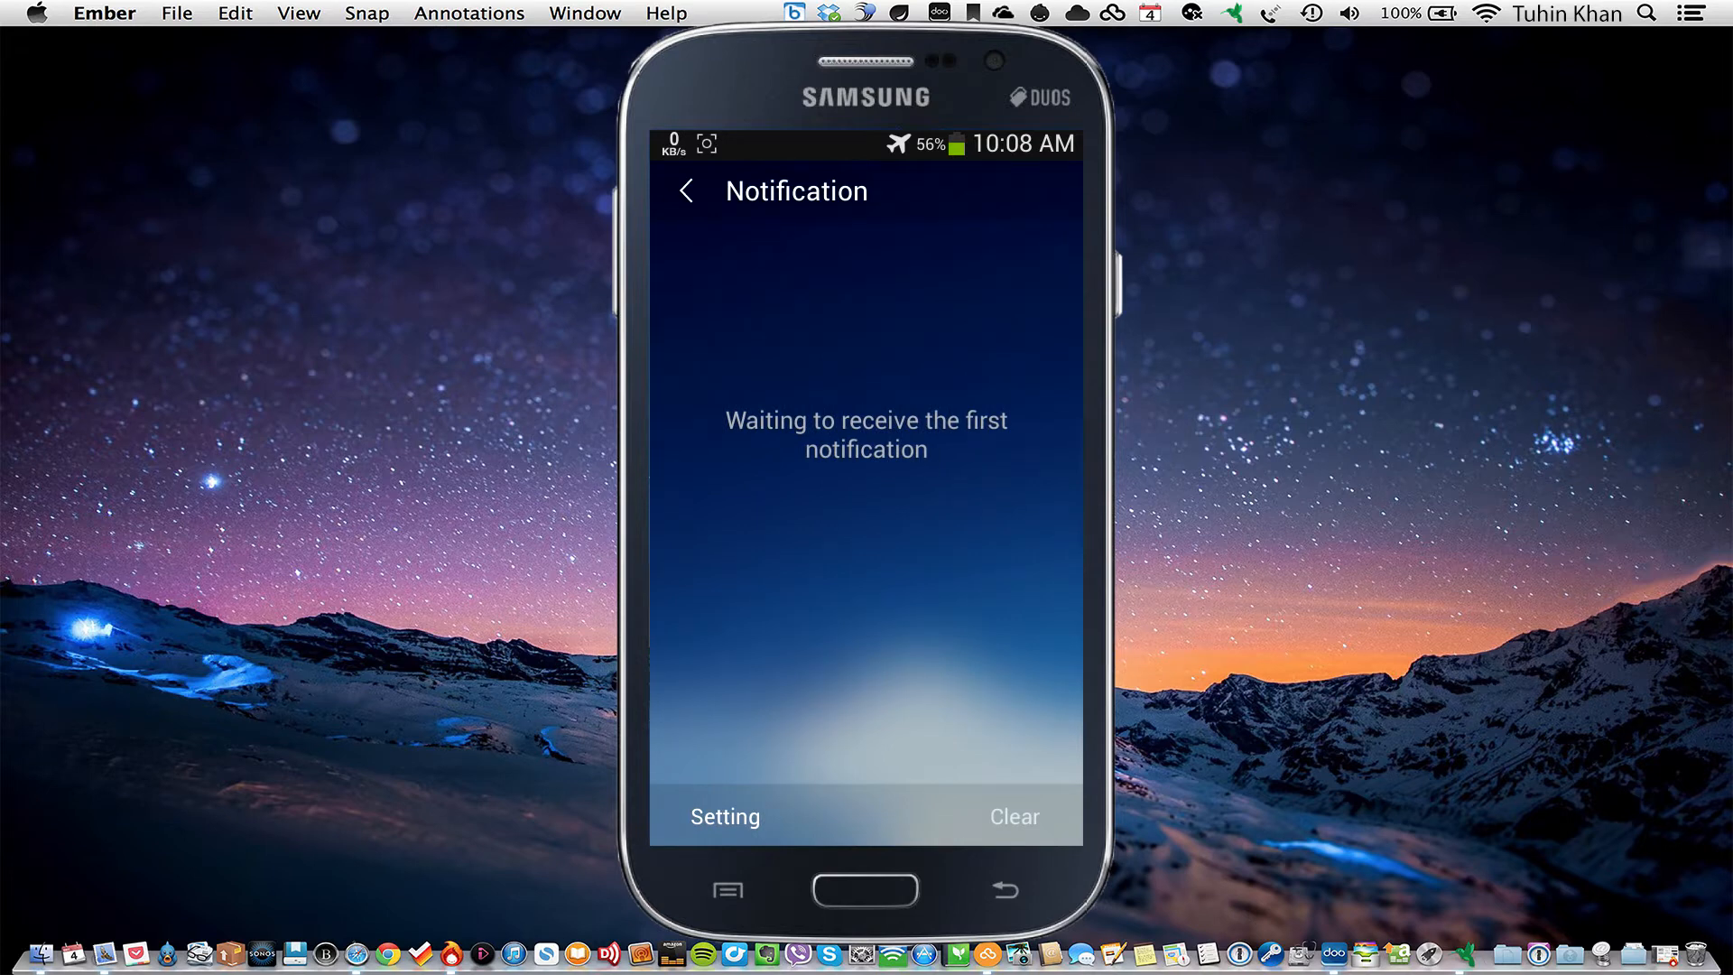
{"action": "left_click", "coordinate": [725, 816]}
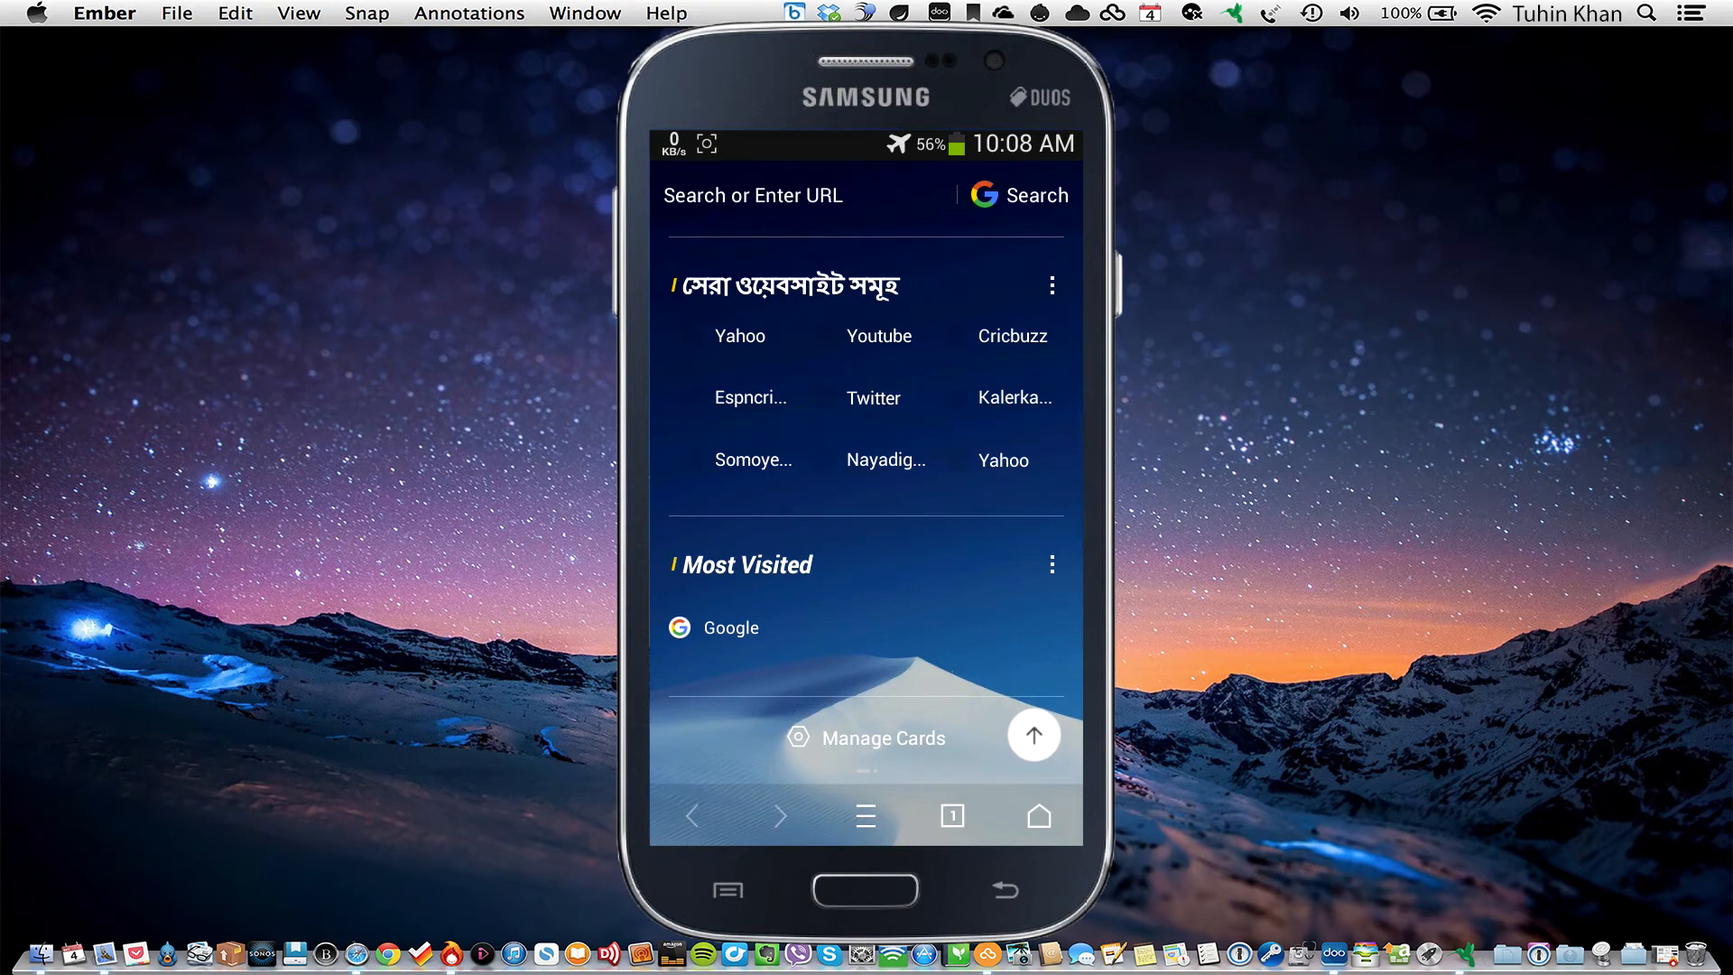
- Open Manage Cards and switch off the home page cards, ending with Most Visited
{"action": "left_click", "coordinate": [866, 737]}
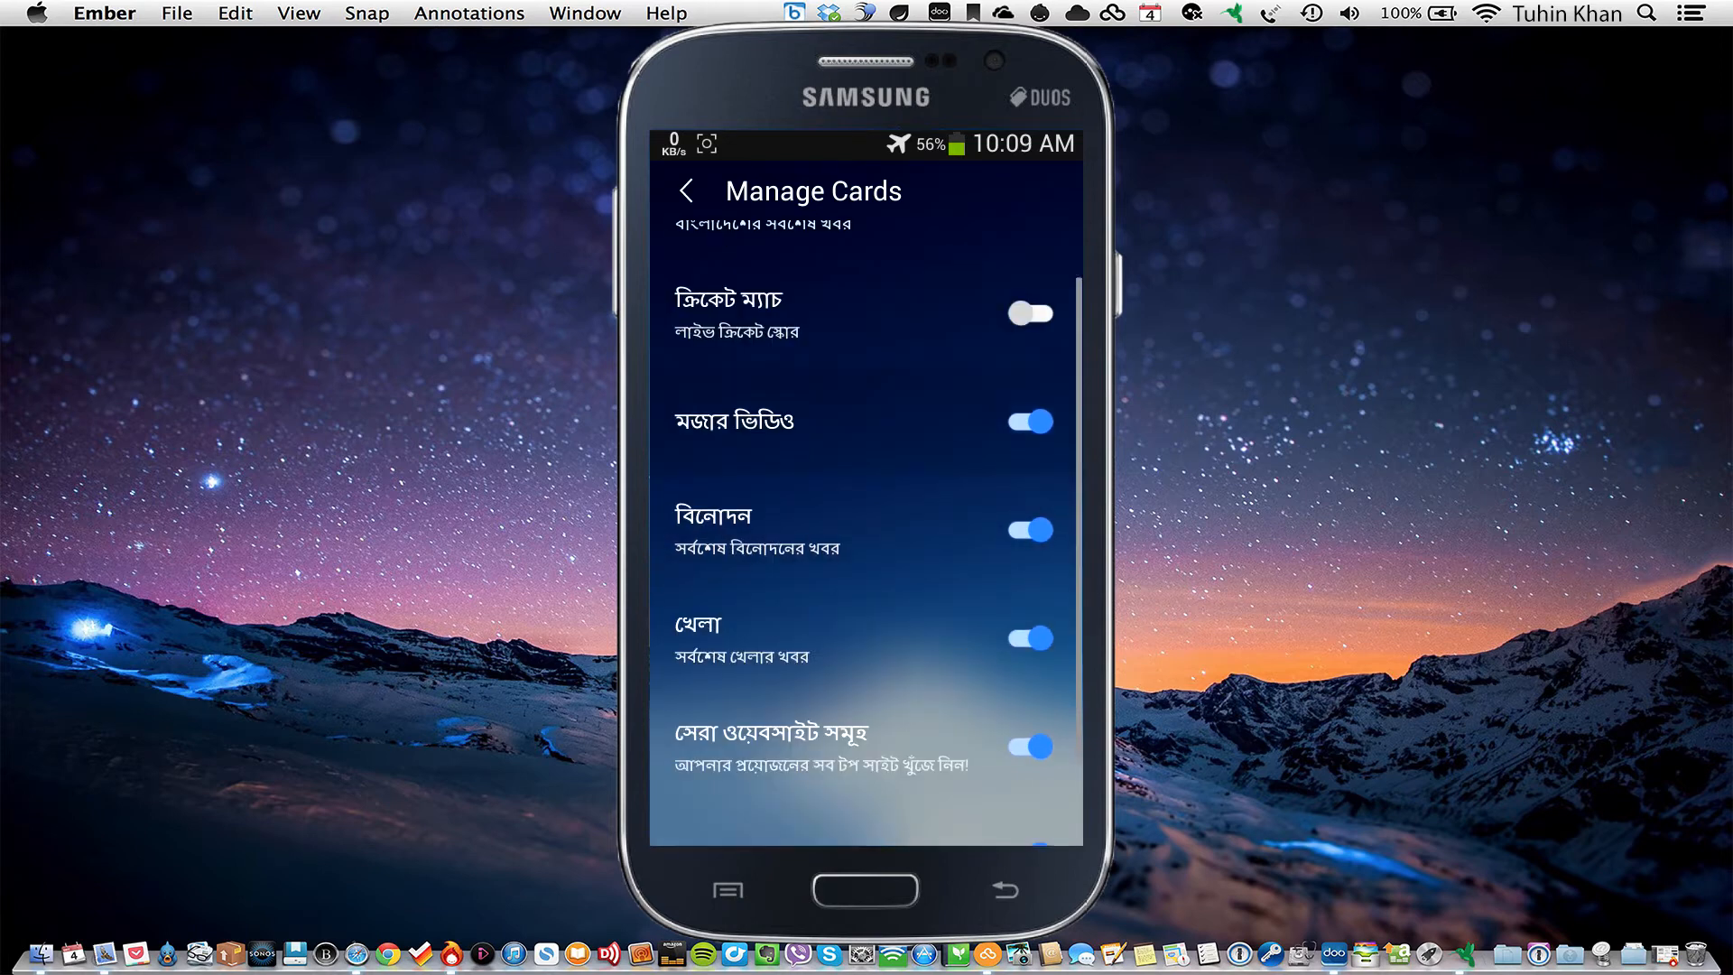
{"action": "scroll", "scroll_direction": "down", "scroll_amount": 3}
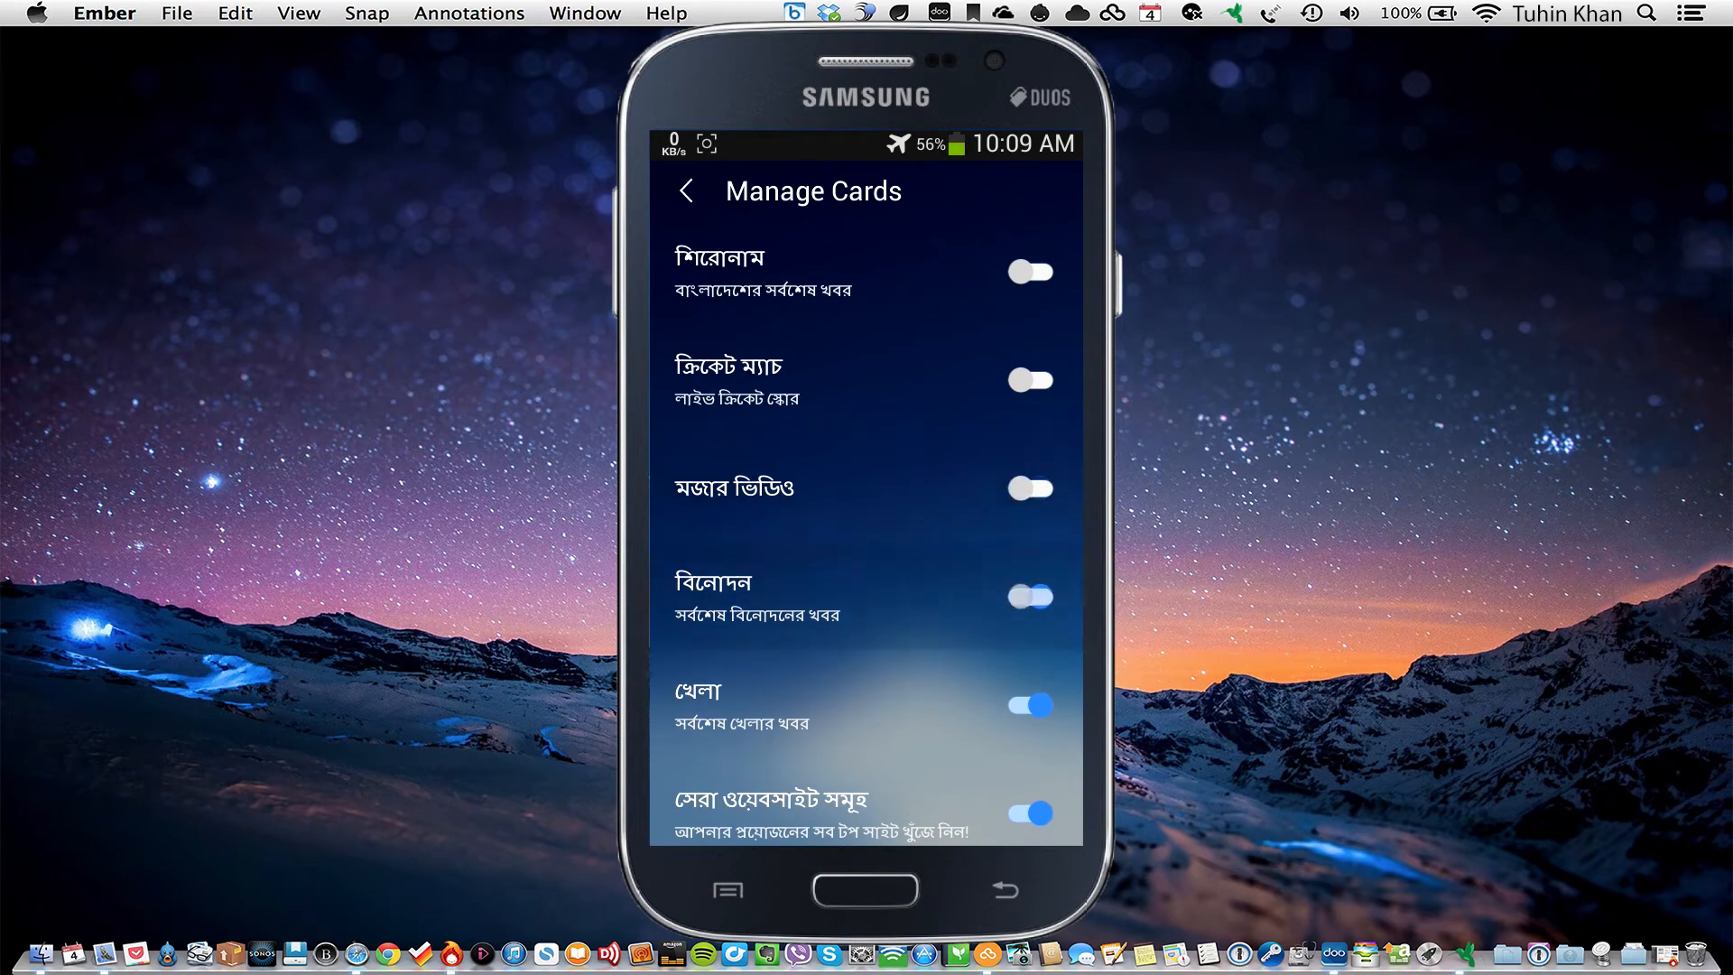
{"action": "scroll", "scroll_direction": "down", "scroll_amount": 3}
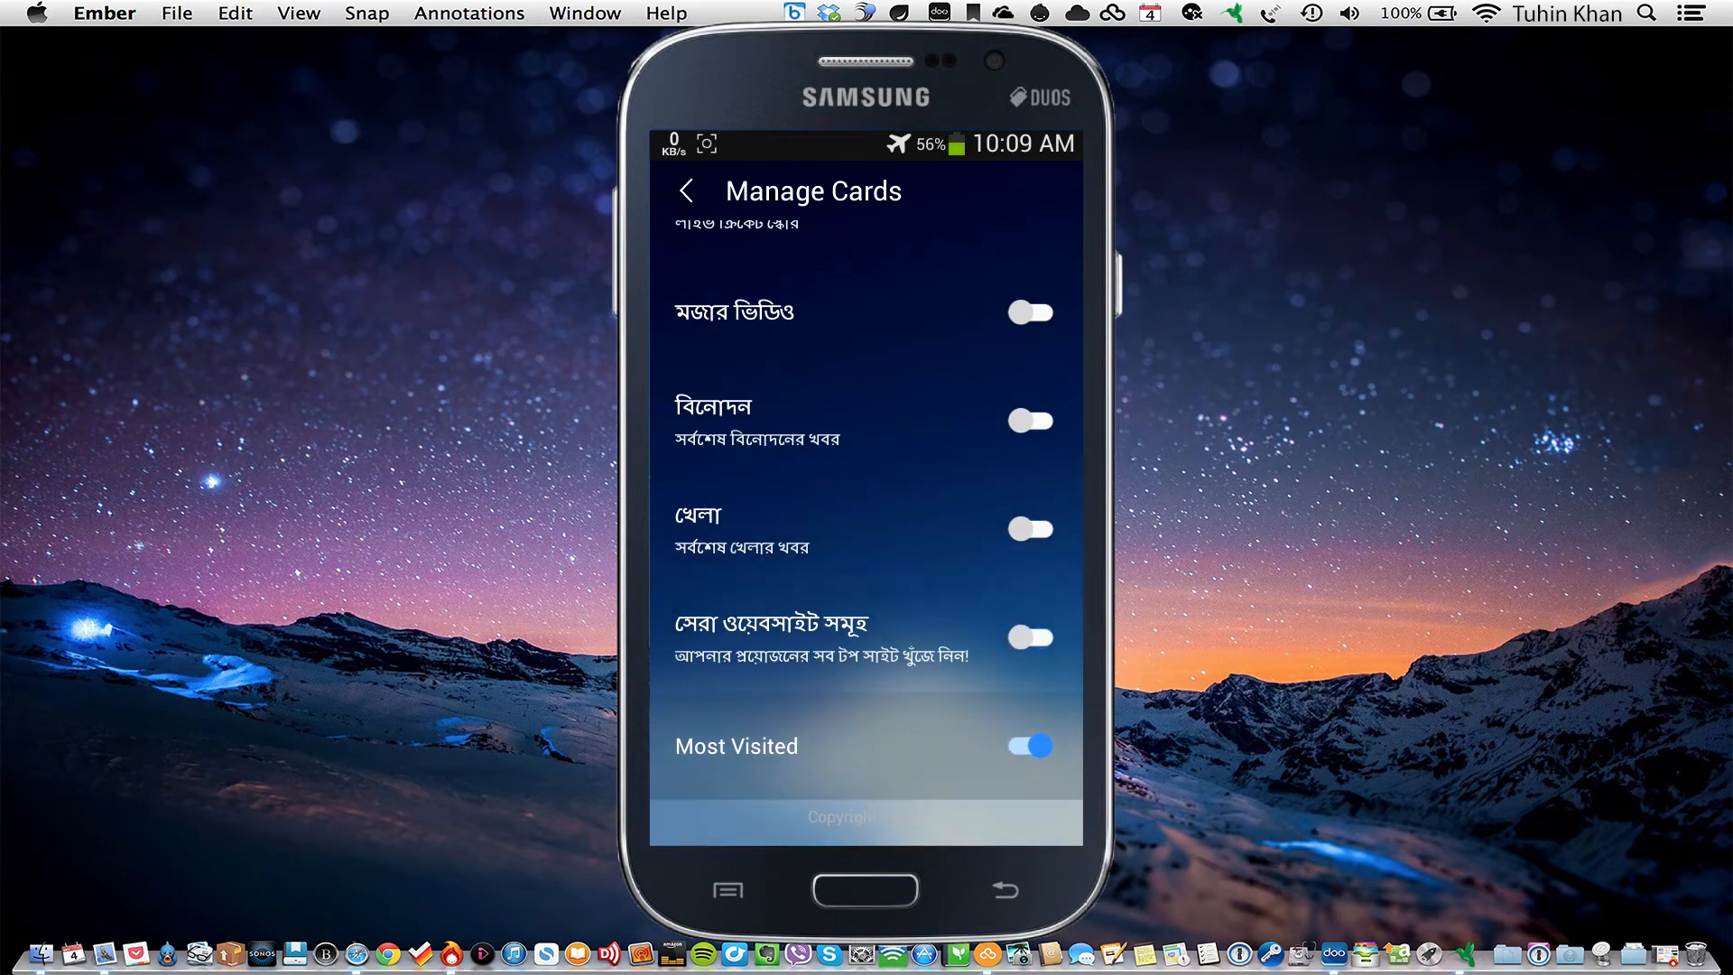
{"action": "left_click", "coordinate": [1027, 745]}
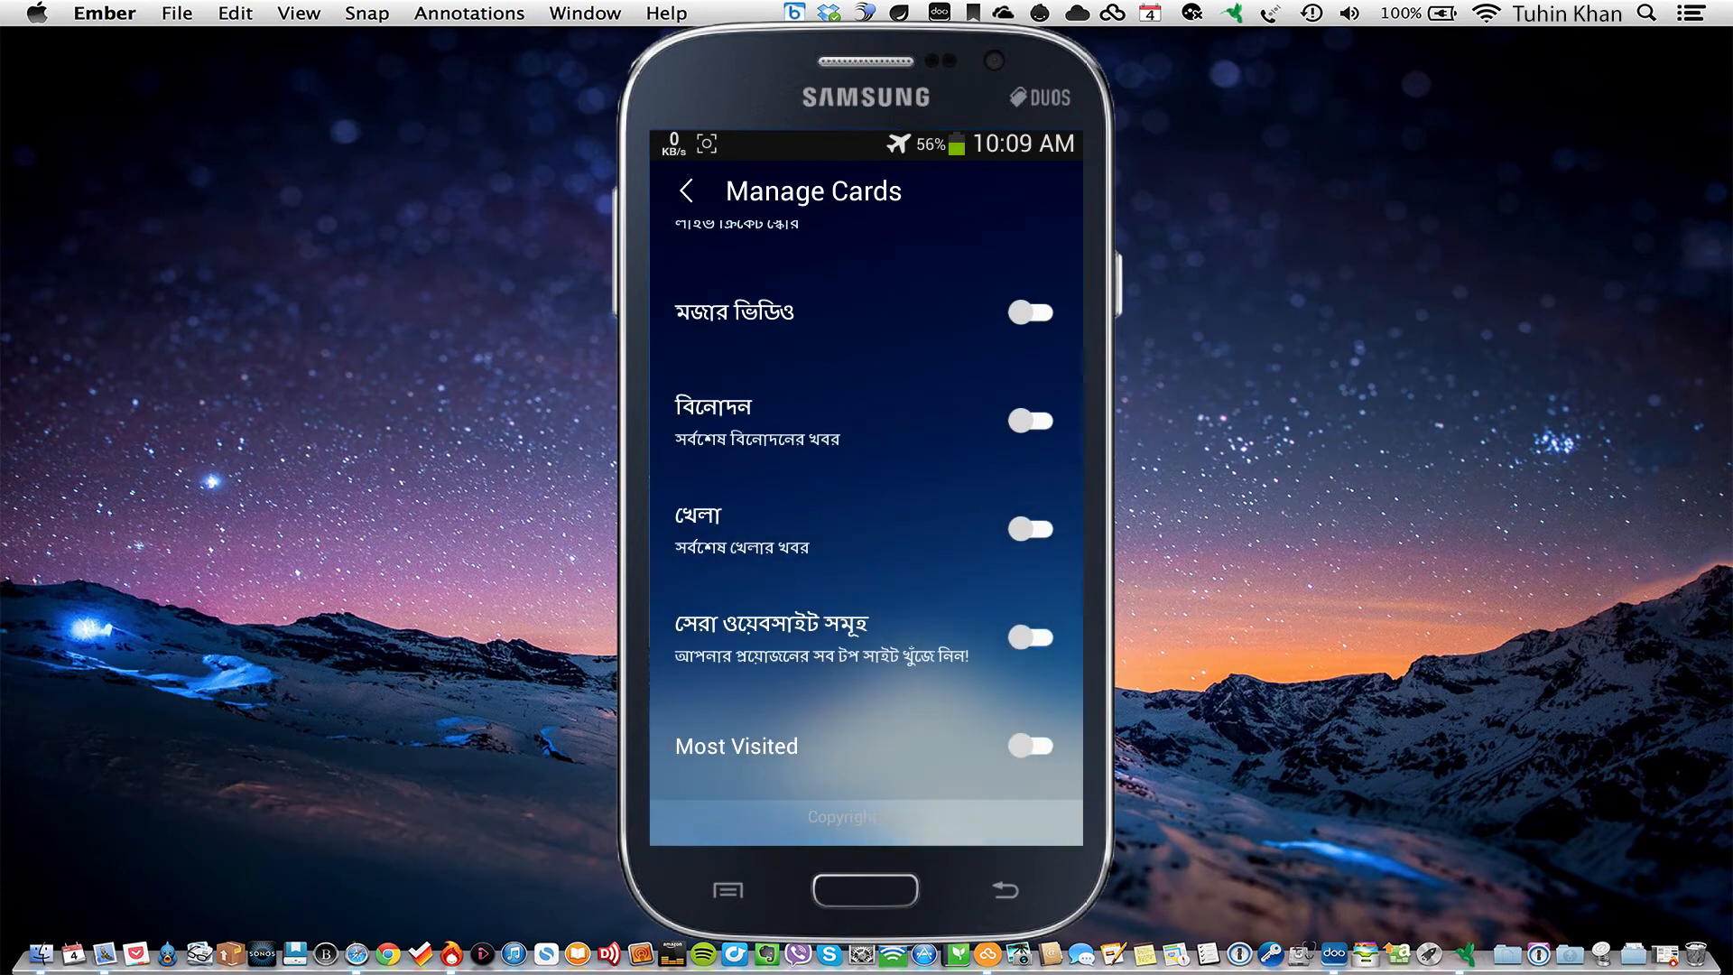